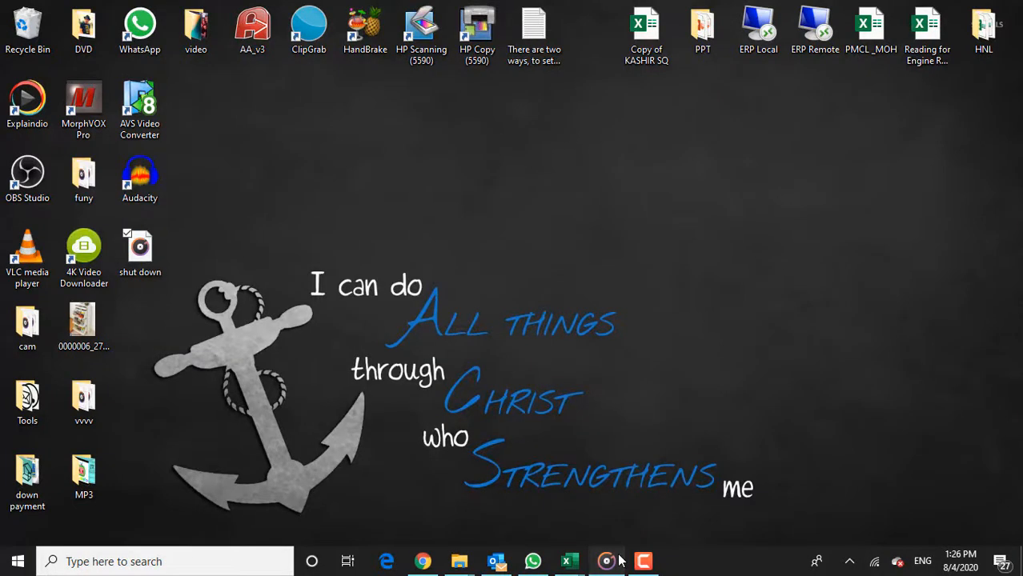
Step: Briefly show and hide the music player, then start a new desktop shortcut
click(606, 561)
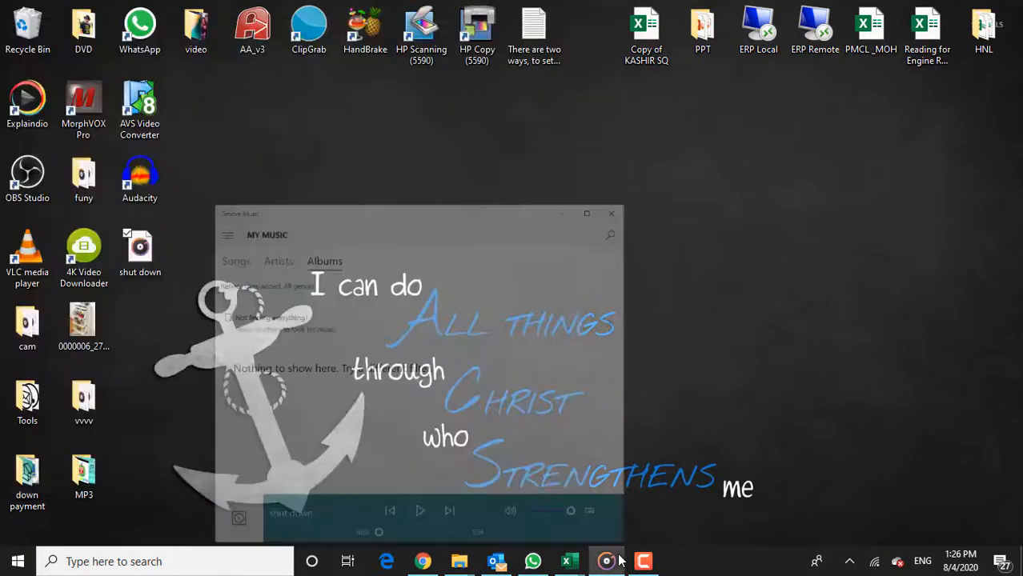
click(611, 214)
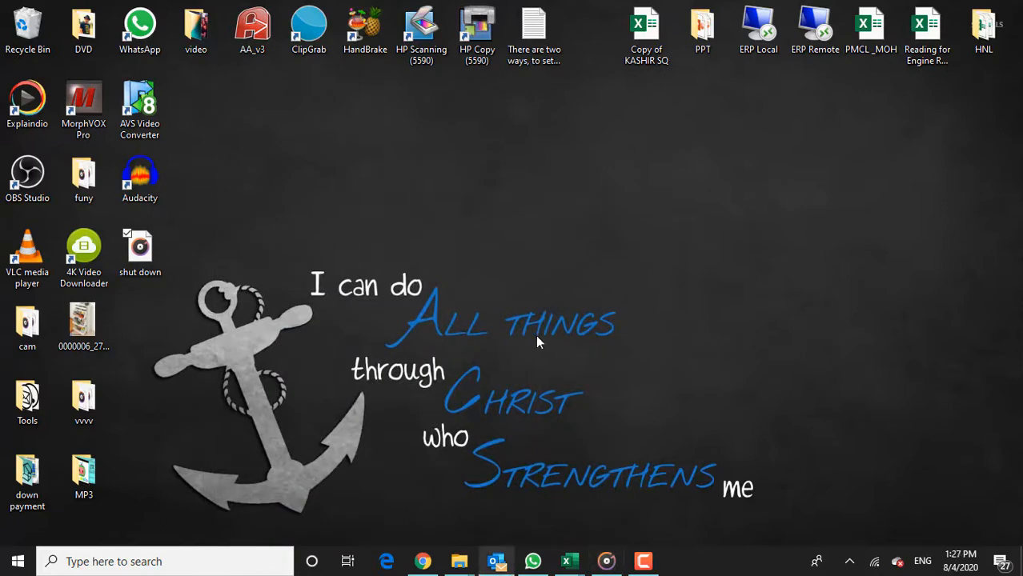
mouse_move(604, 157)
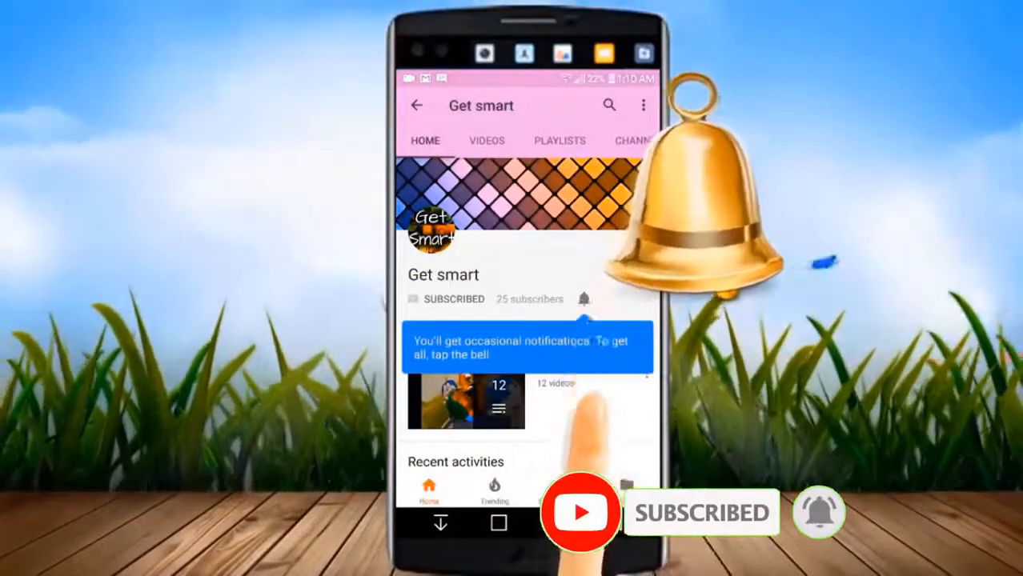
click(584, 299)
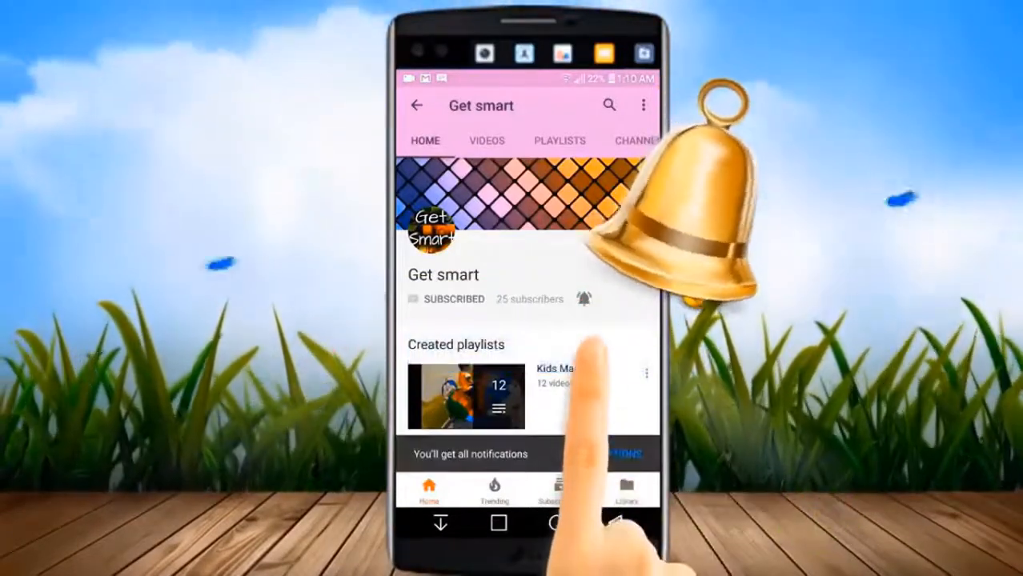
click(463, 140)
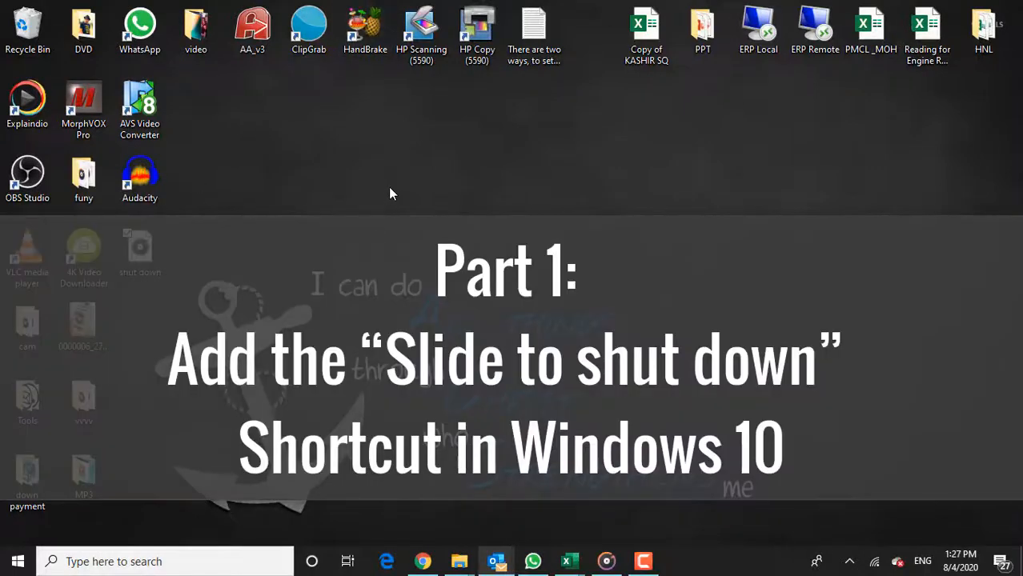
mouse_move(646, 189)
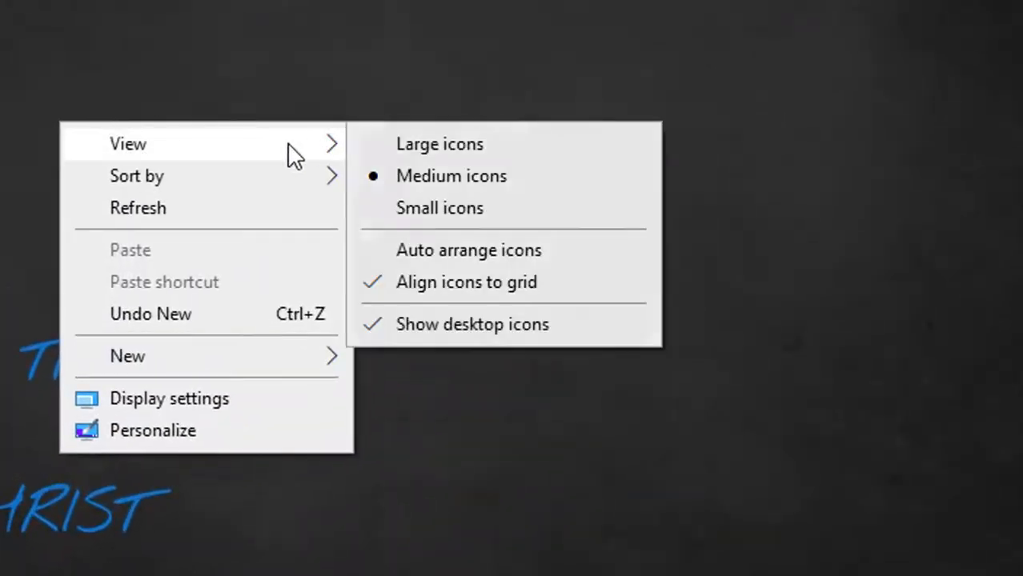
mouse_move(232, 356)
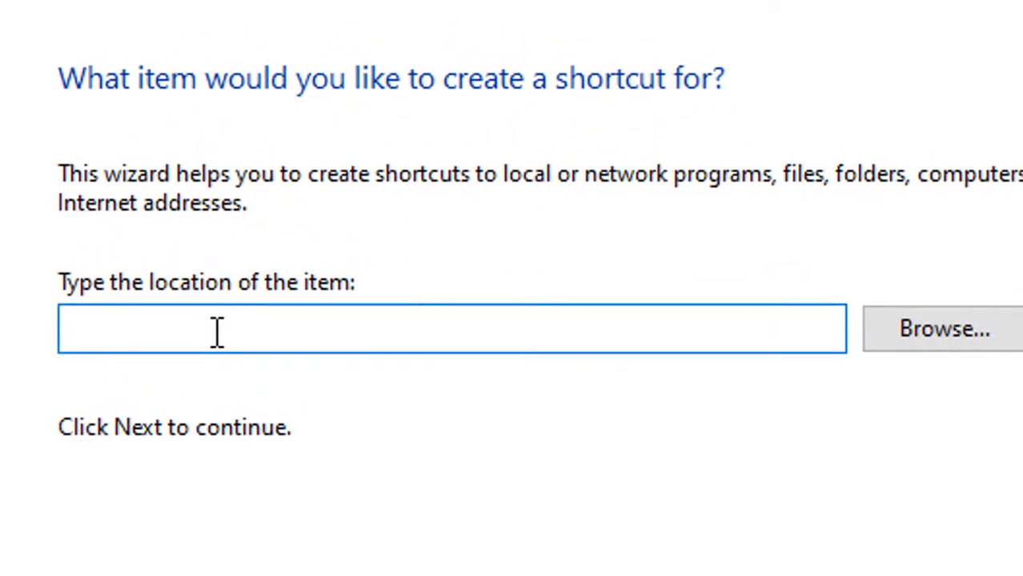
Step: Enter %windir%\system32\slidetoshutdown.exe as the shortcut's location
text(%w)
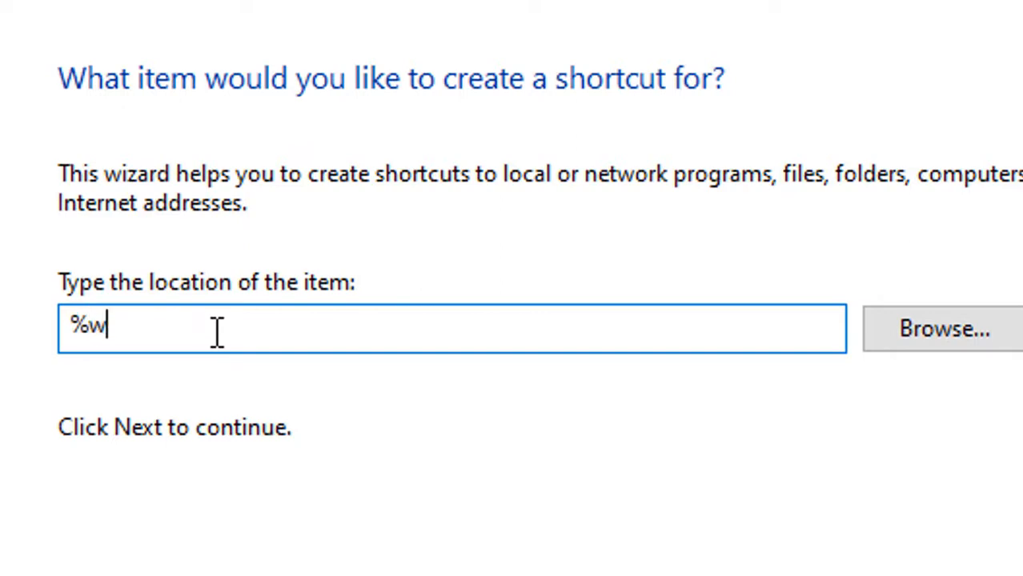
text(ind)
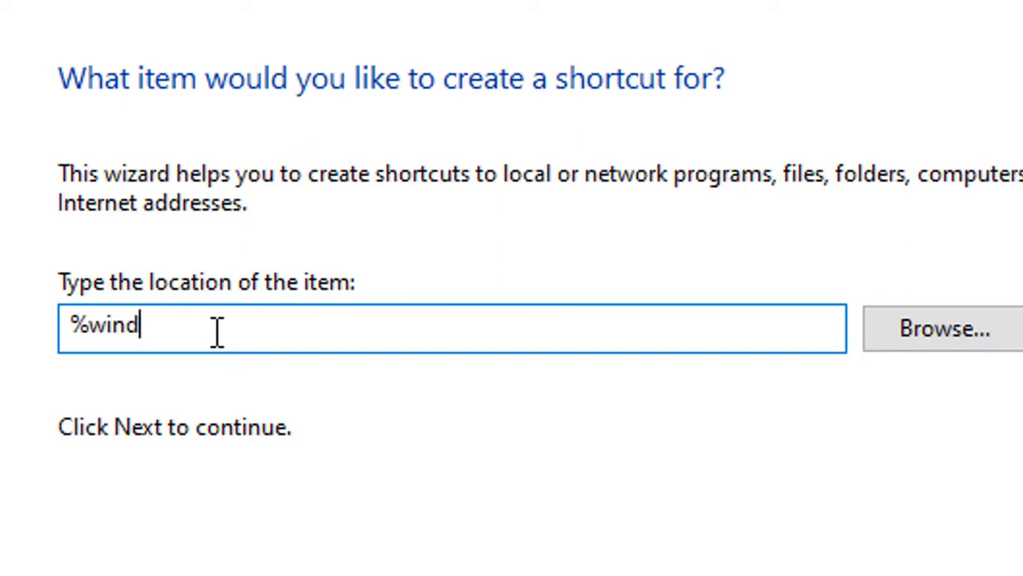
text(ir)
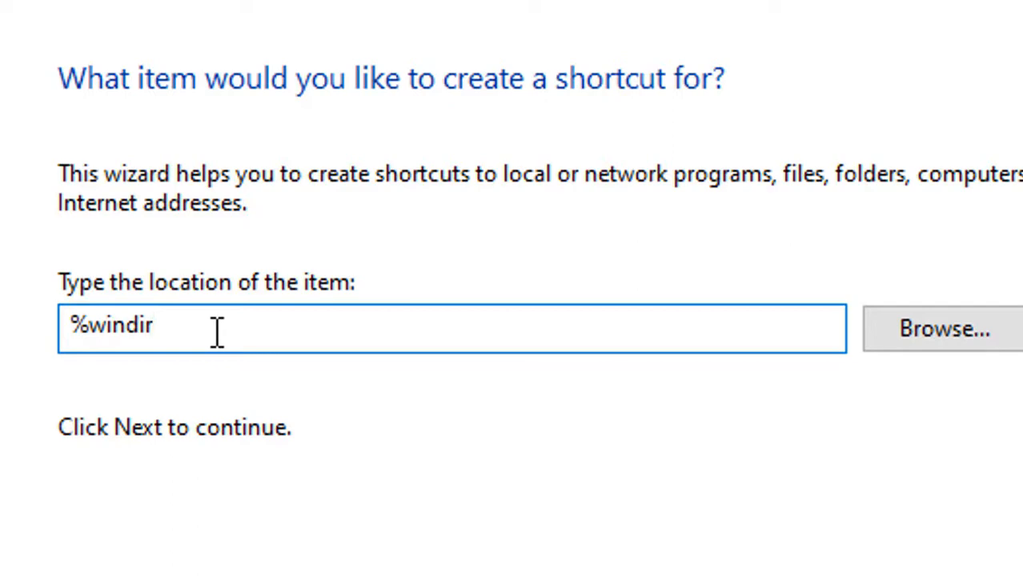
text(%)
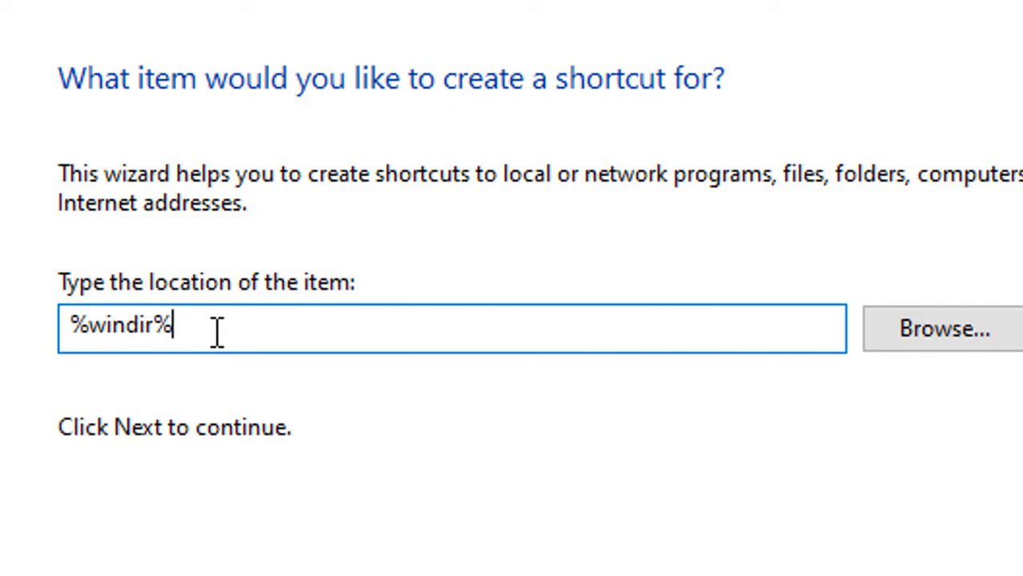
text(\)
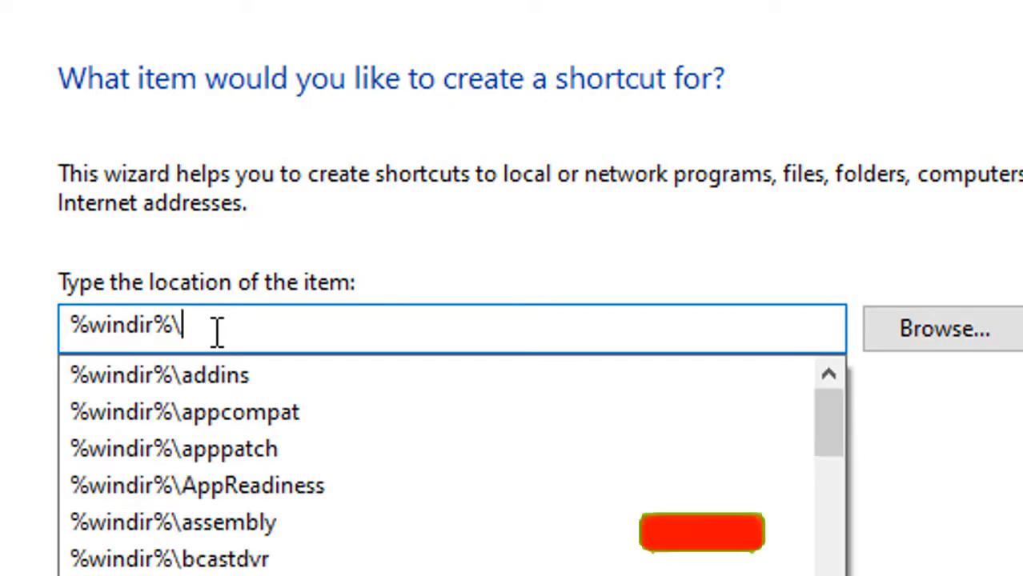
text(sy)
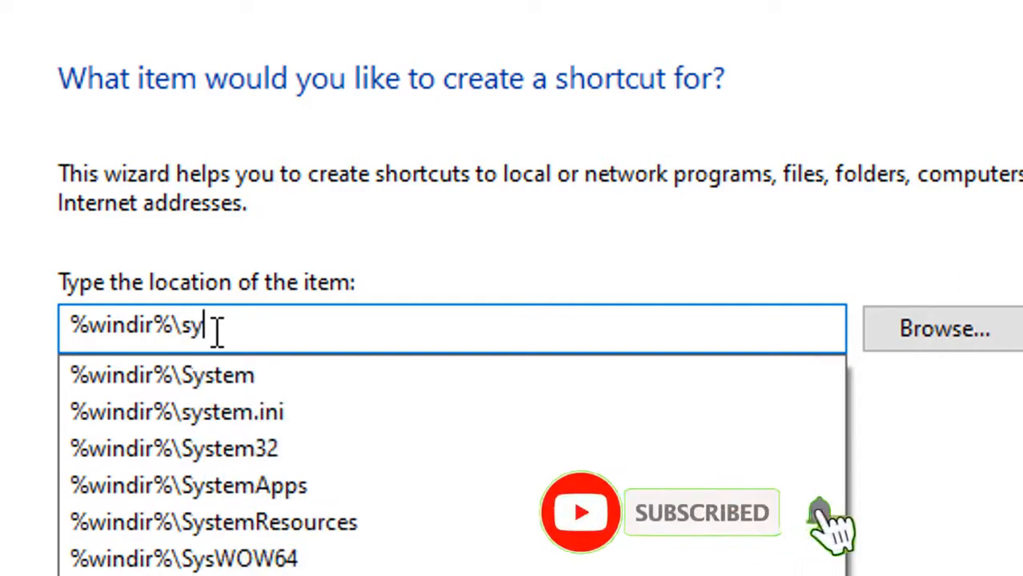
text(stem32)
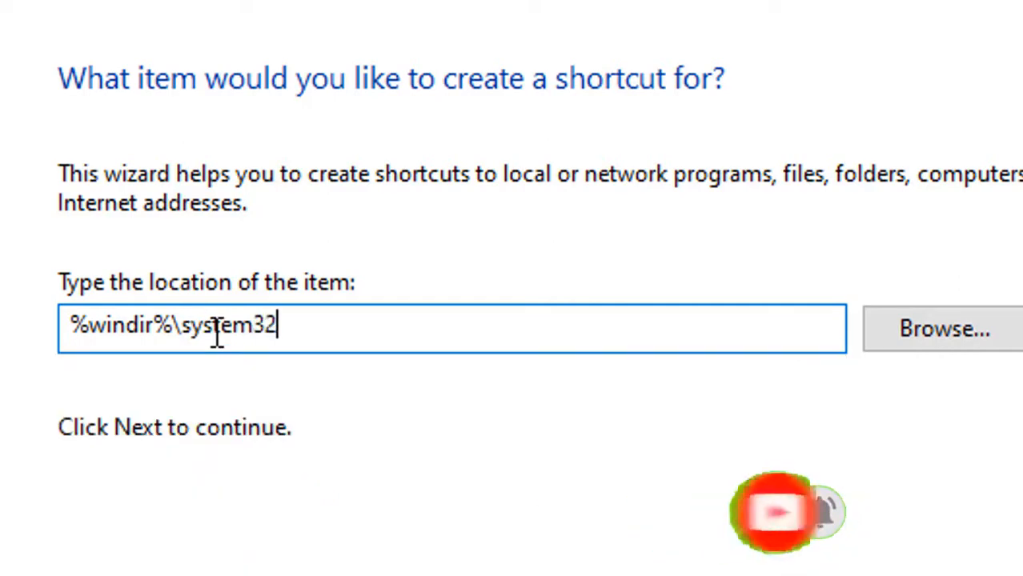
text(\)
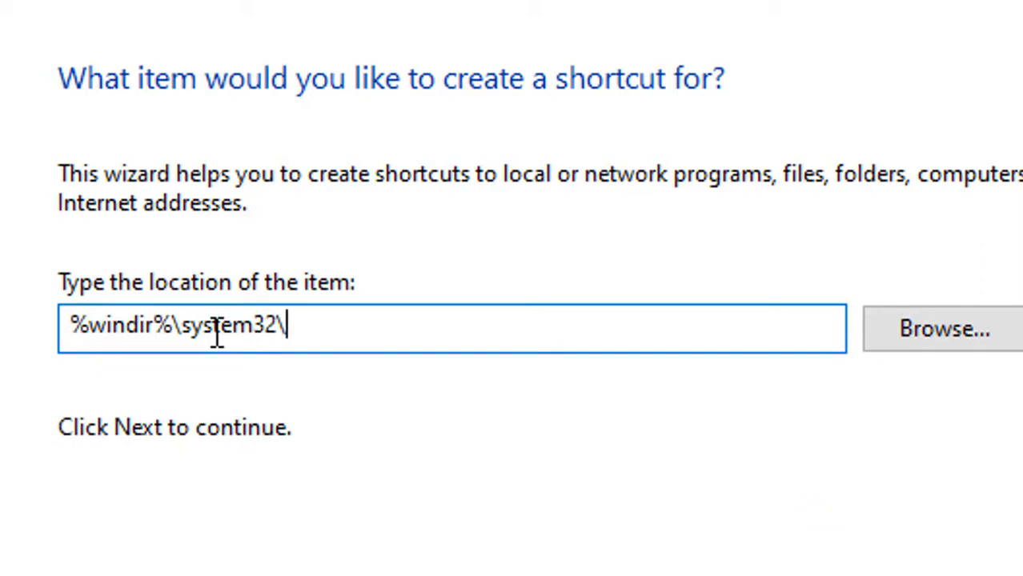
text(slid)
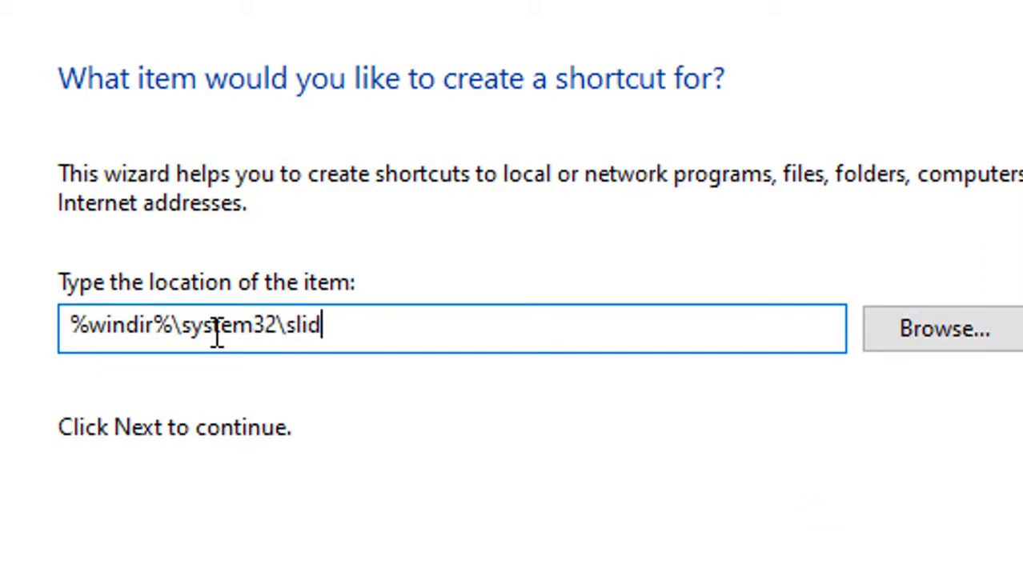
text(e)
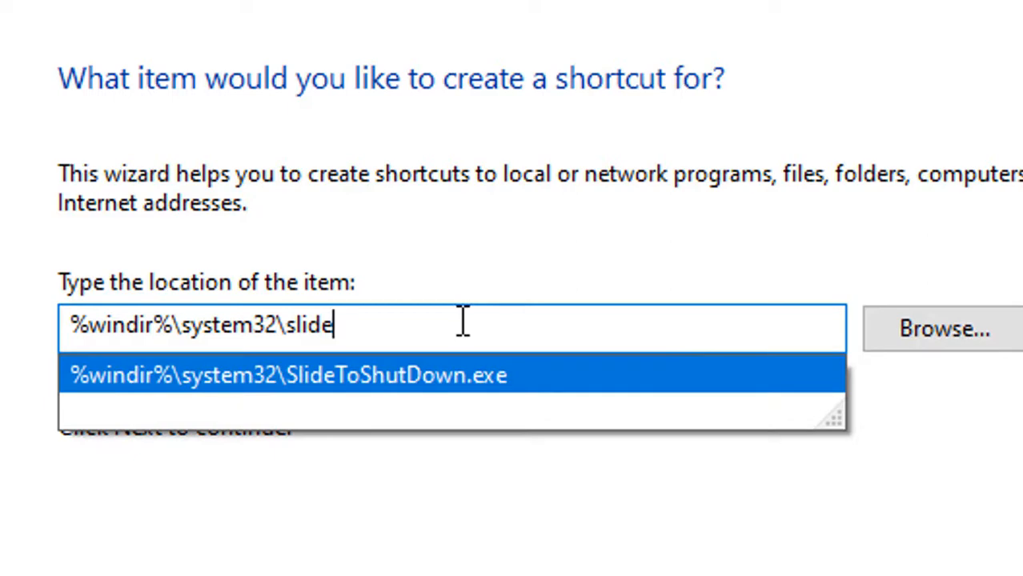
text(to)
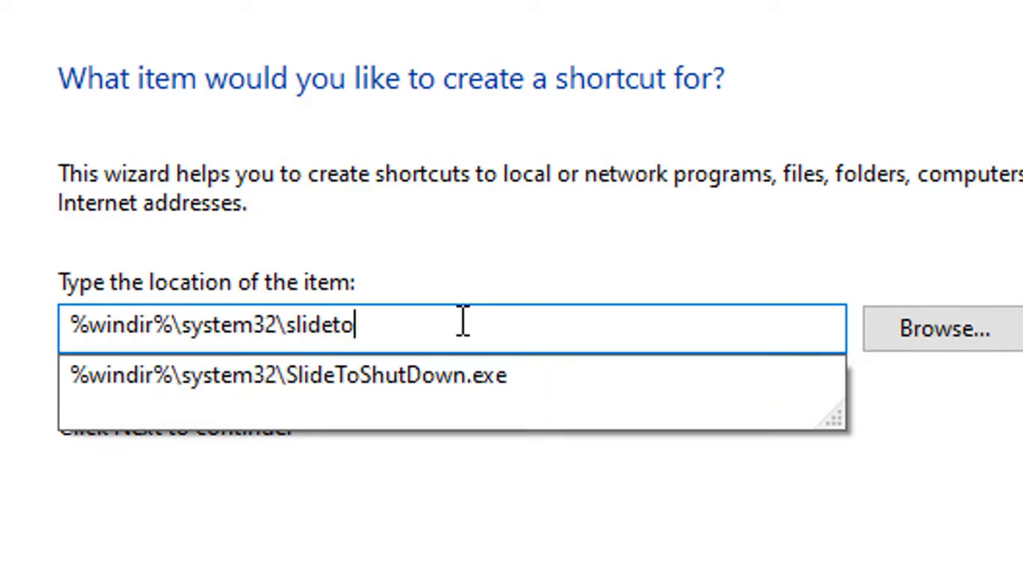
text(shut)
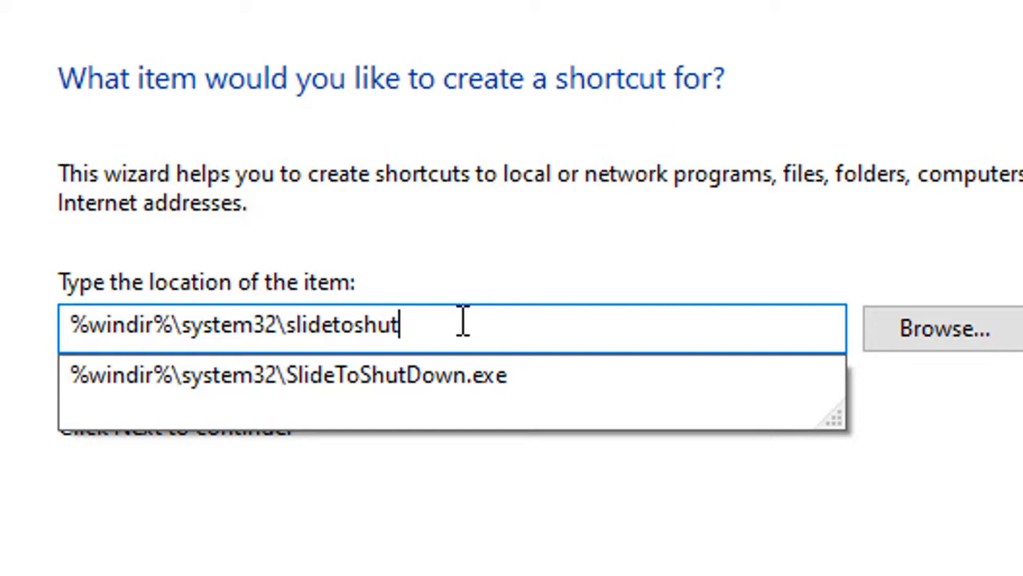
text(d)
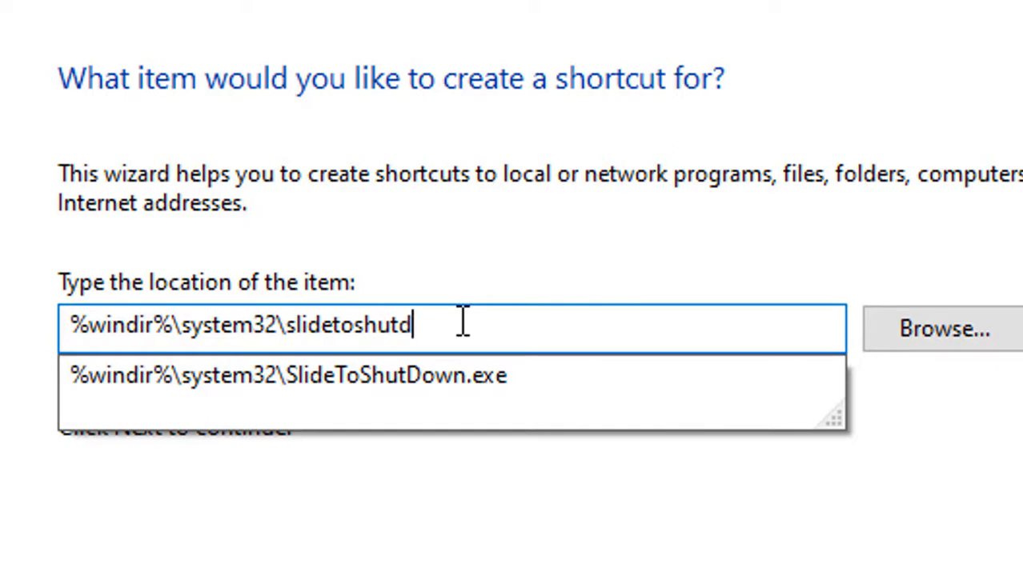
text(own)
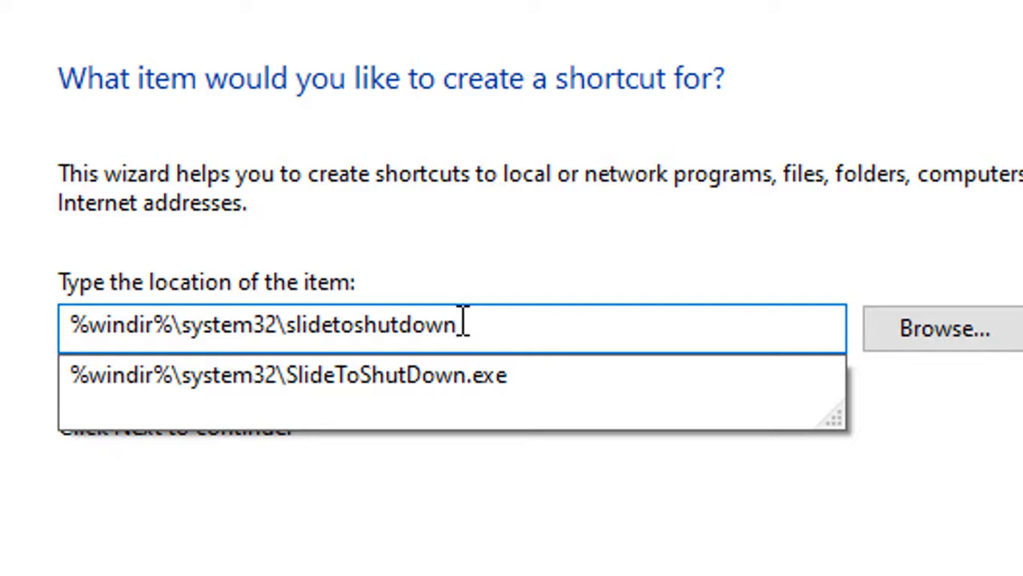
text(.ex)
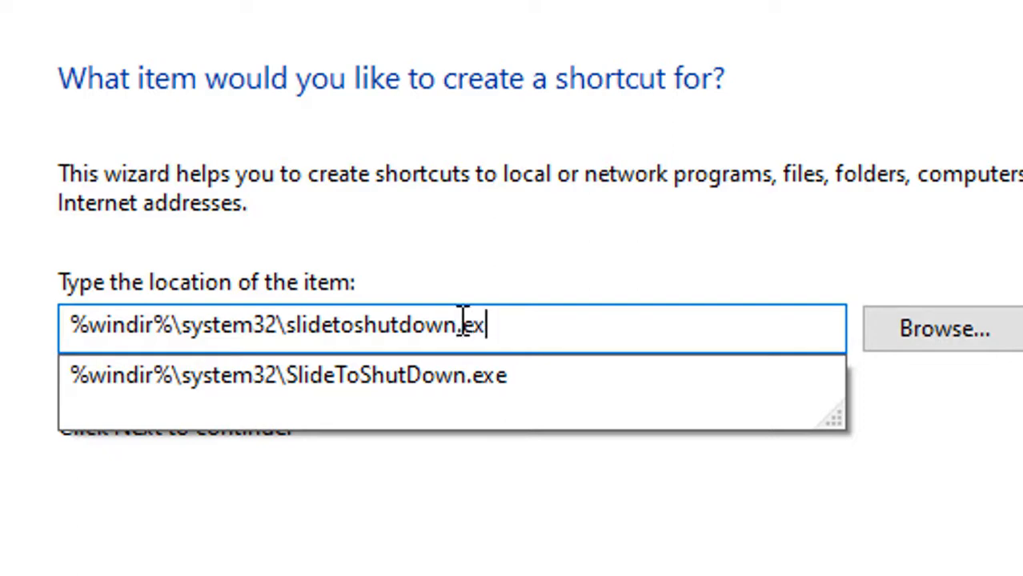
text(e)
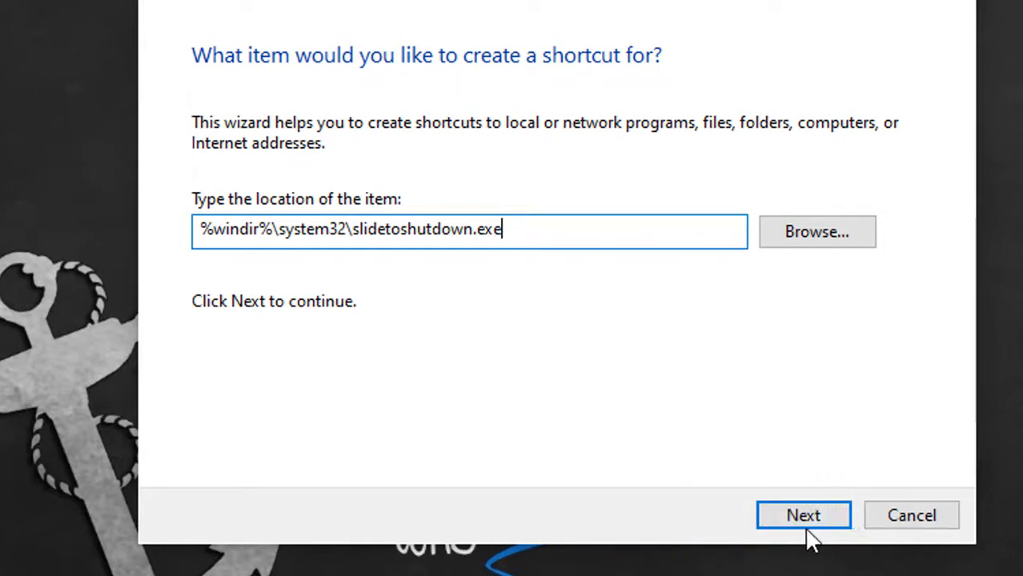
Step: Accept the slidetoshutdown.exe location, producing the SlideToShutDown desktop shortcut
click(803, 515)
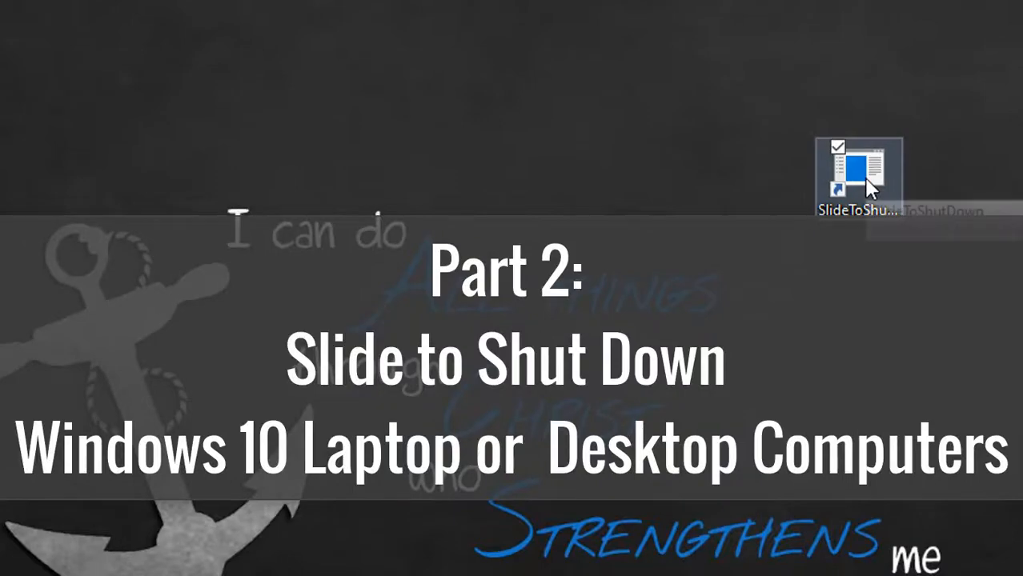
mouse_move(991, 193)
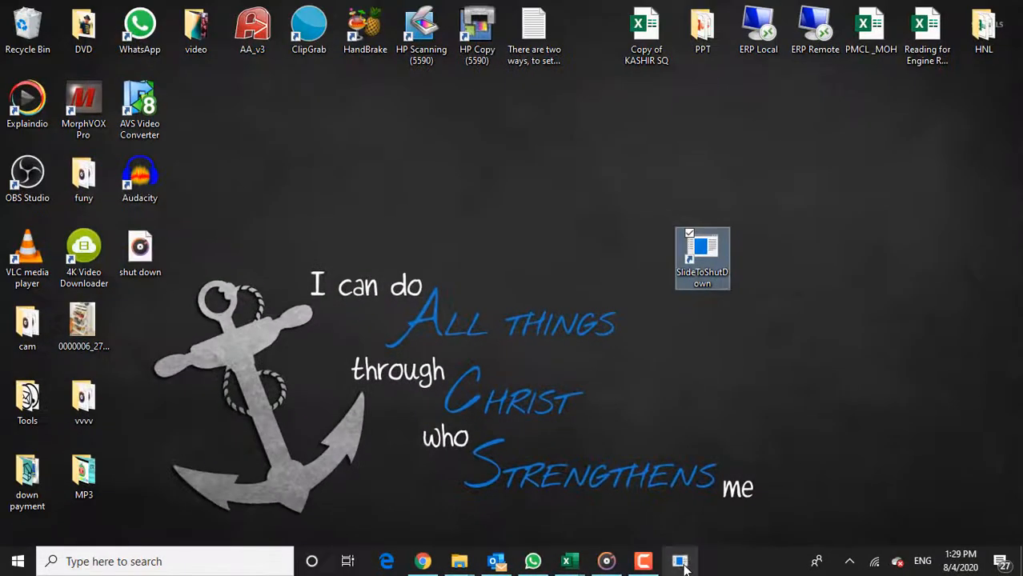
mouse_move(702, 256)
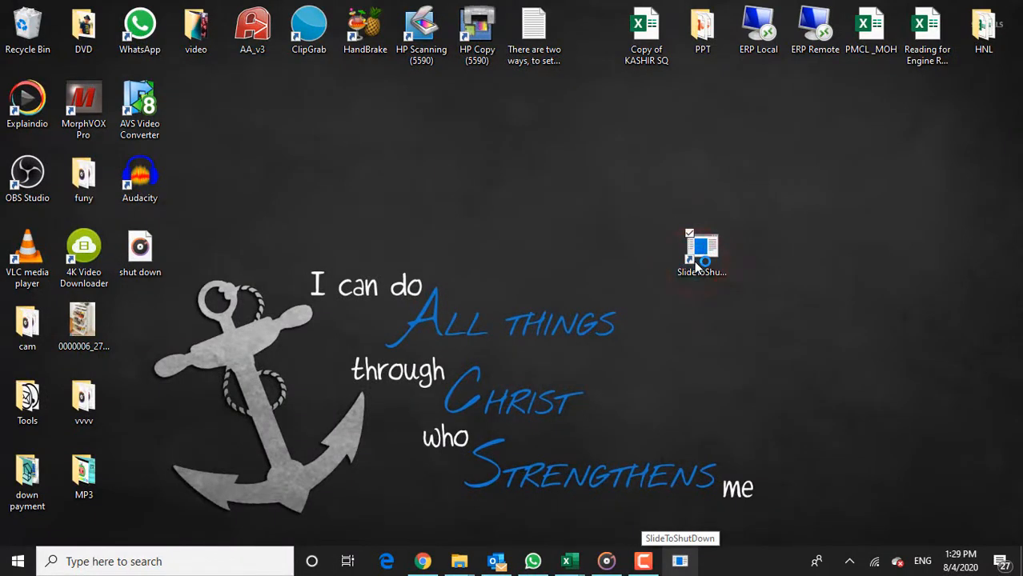
double_click(701, 252)
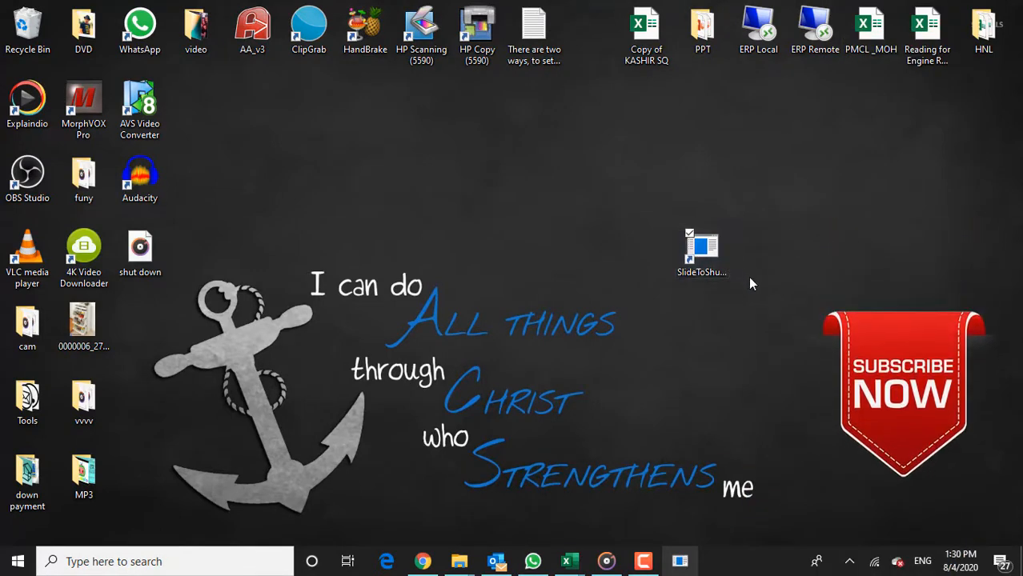
mouse_move(762, 276)
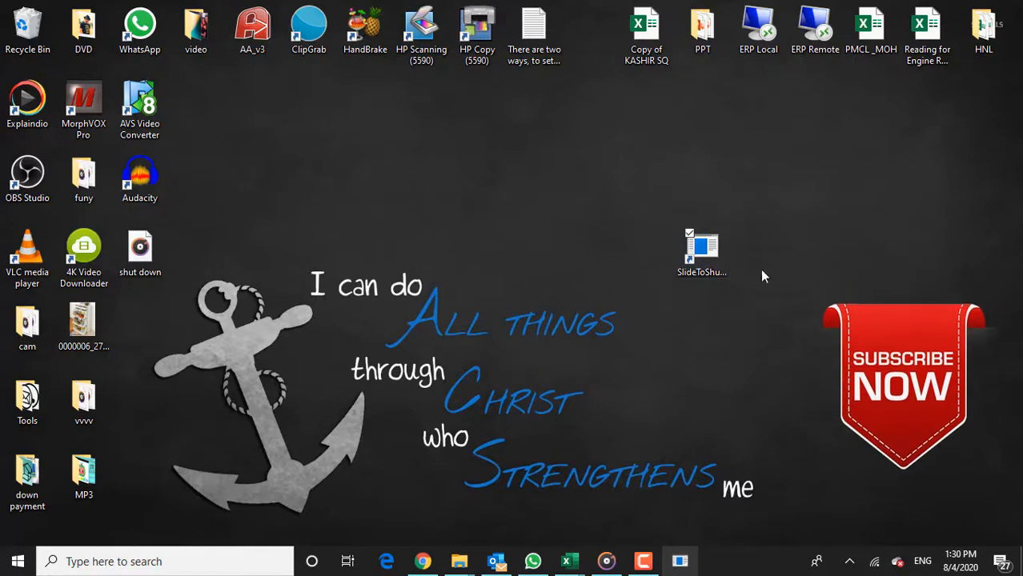
click(702, 255)
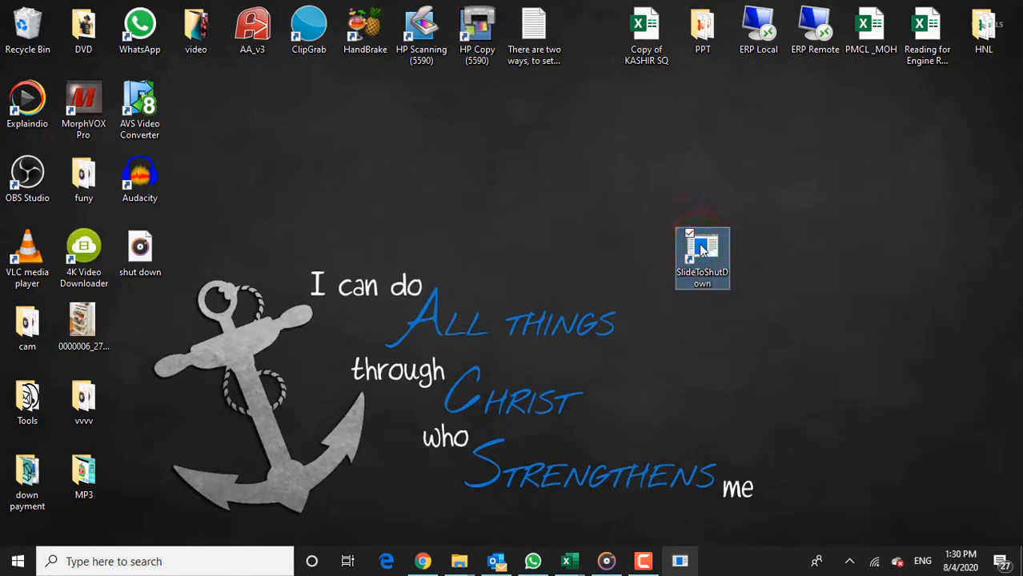